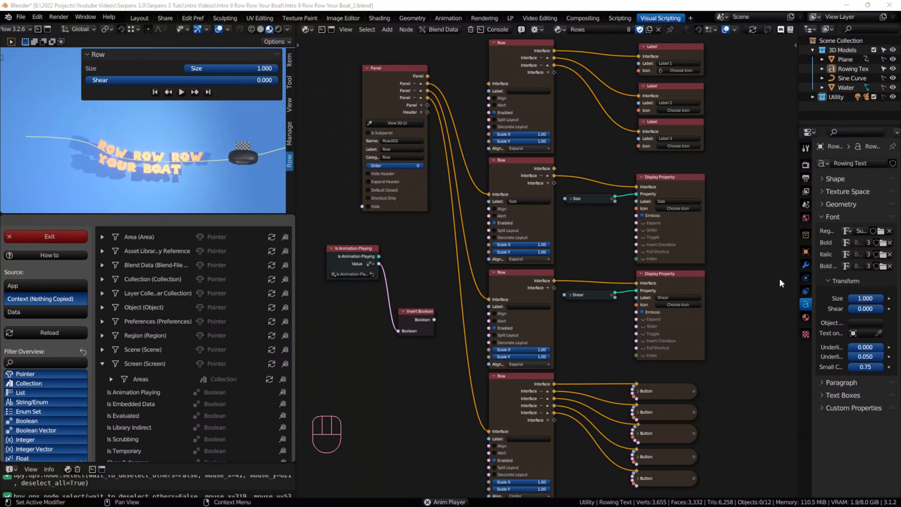
- Clear the Size row's label and link Is Animation Playing into a Row's Alert input
{"action": "left_click", "coordinate": [500, 43]}
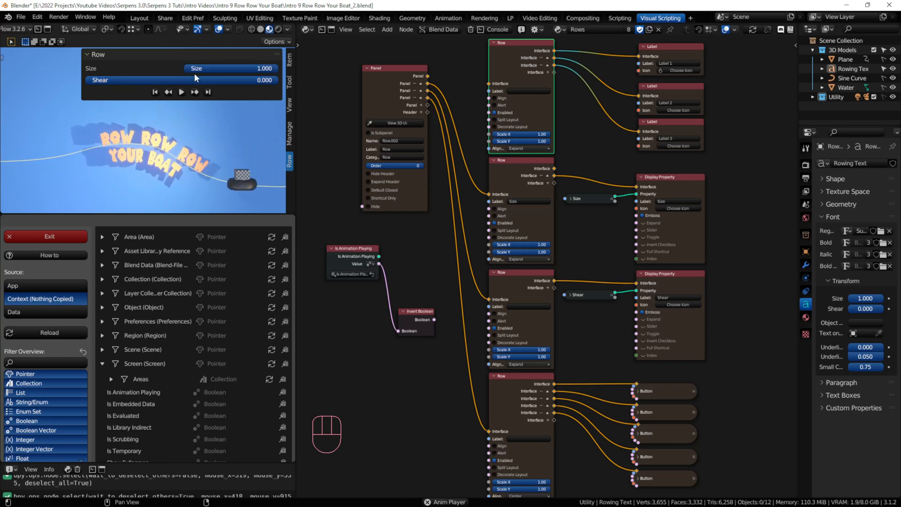
{"action": "left_click", "coordinate": [181, 92]}
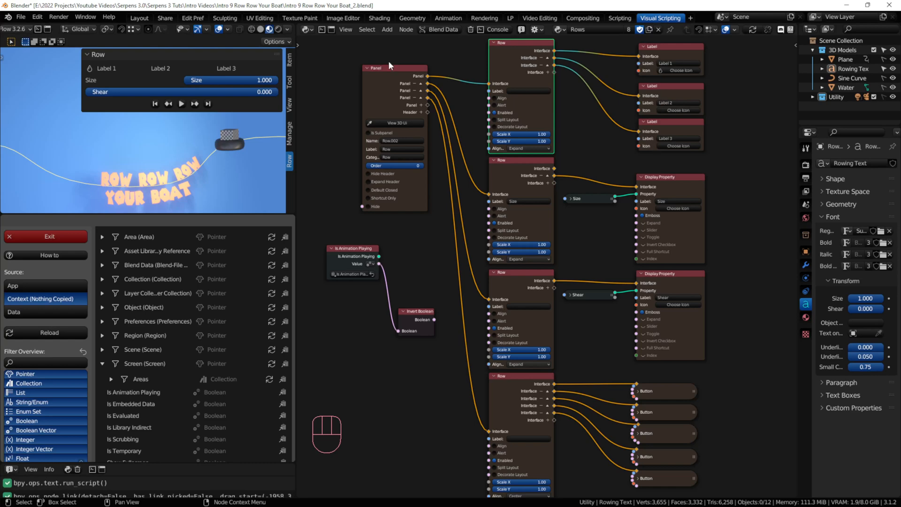
{"action": "mouse_move", "coordinate": [466, 81]}
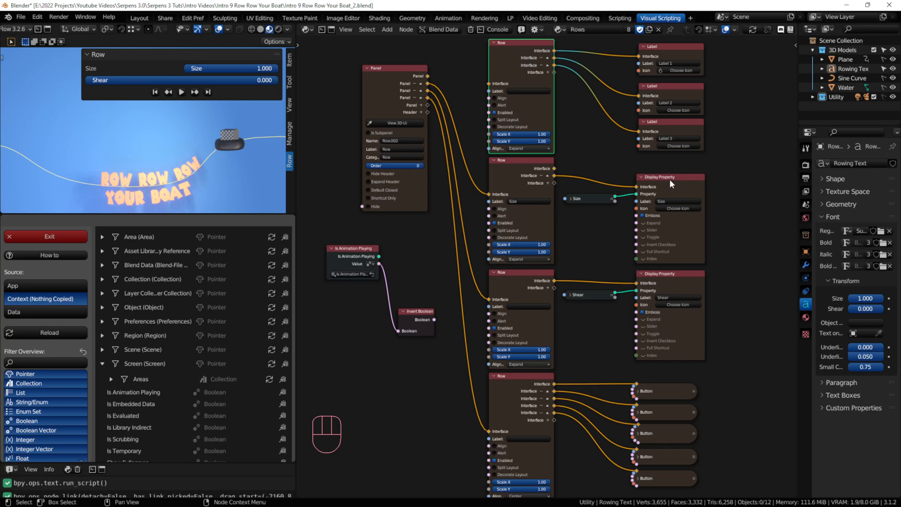
{"action": "left_click", "coordinate": [666, 177]}
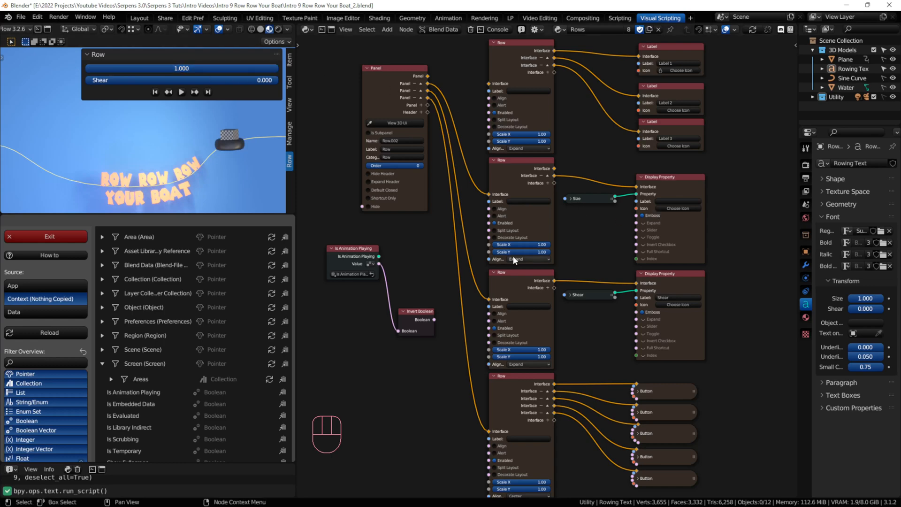
{"action": "mouse_move", "coordinate": [656, 194]}
{"action": "type", "text": "Size"}
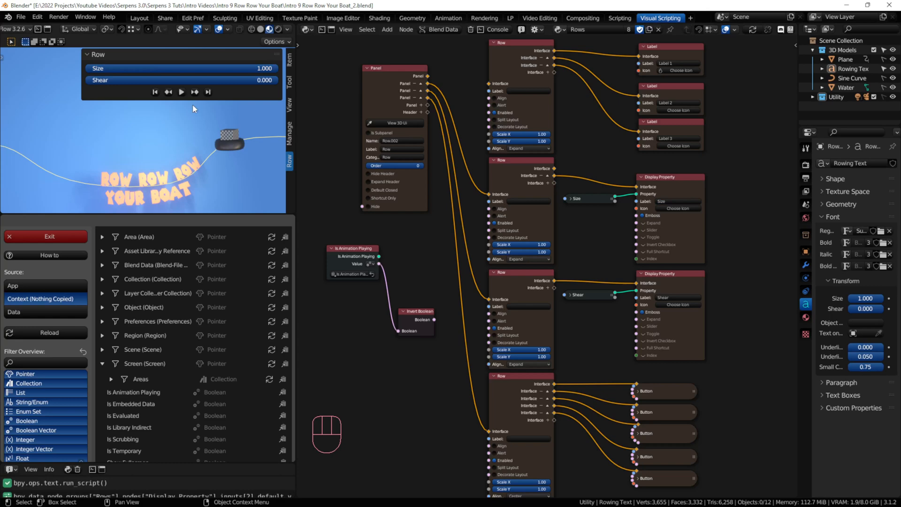
{"action": "mouse_move", "coordinate": [181, 92]}
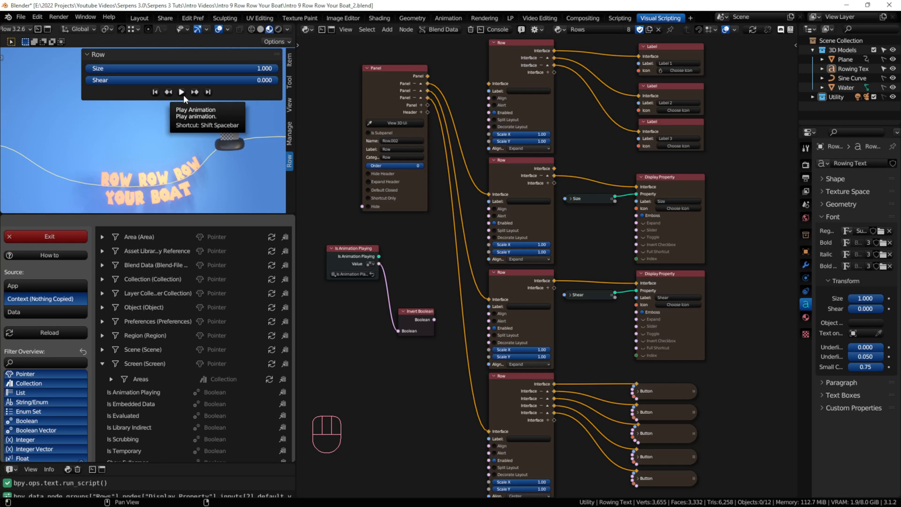
{"action": "left_click", "coordinate": [181, 91]}
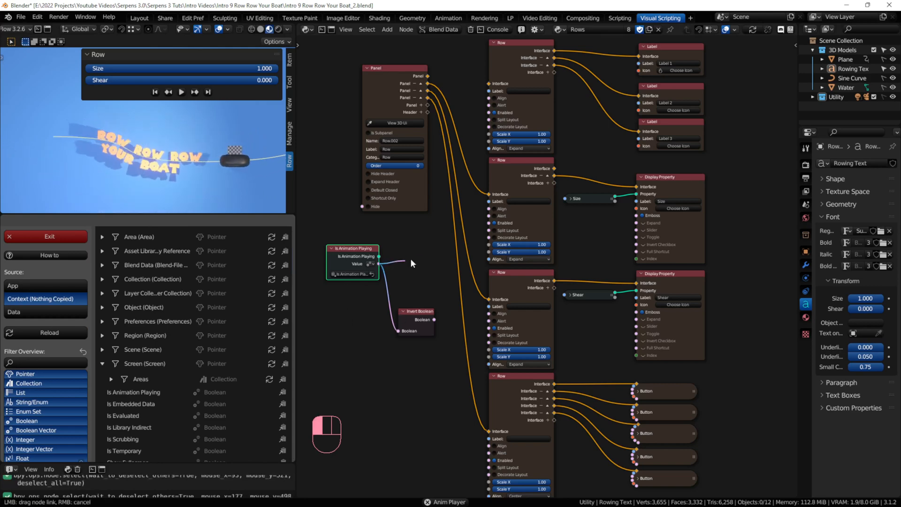
{"action": "left_click_drag", "start_coordinate": [378, 256], "coordinate": [492, 215]}
{"action": "type", "text": "Size"}
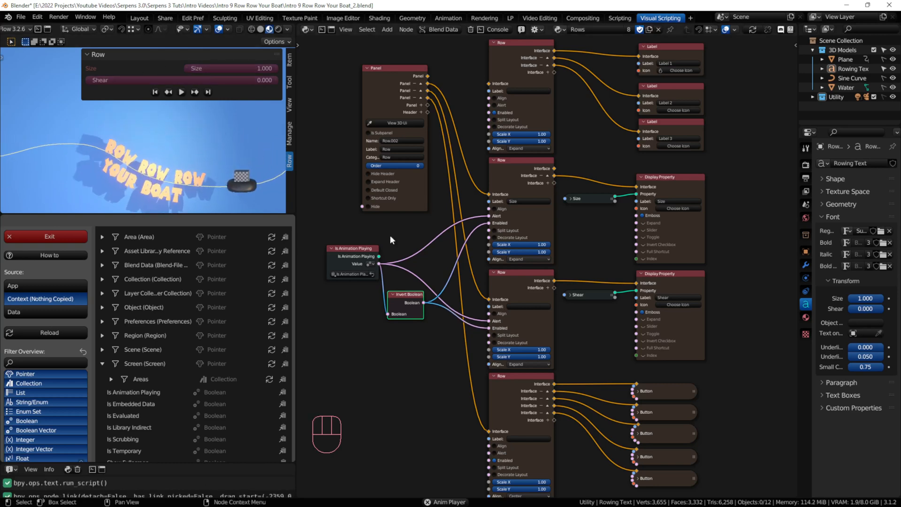
- Select the node beside Is Animation Playing in the Serpens node tree
{"action": "left_click", "coordinate": [168, 92]}
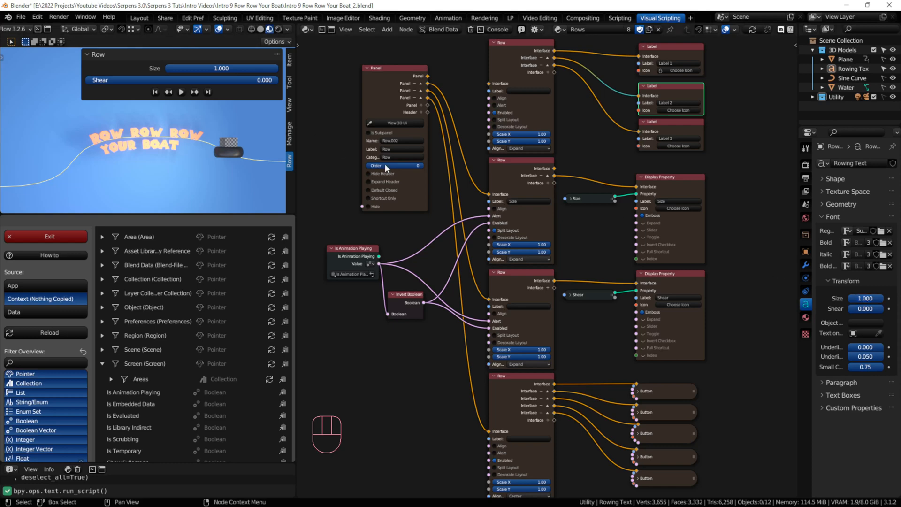
{"action": "mouse_move", "coordinate": [496, 231]}
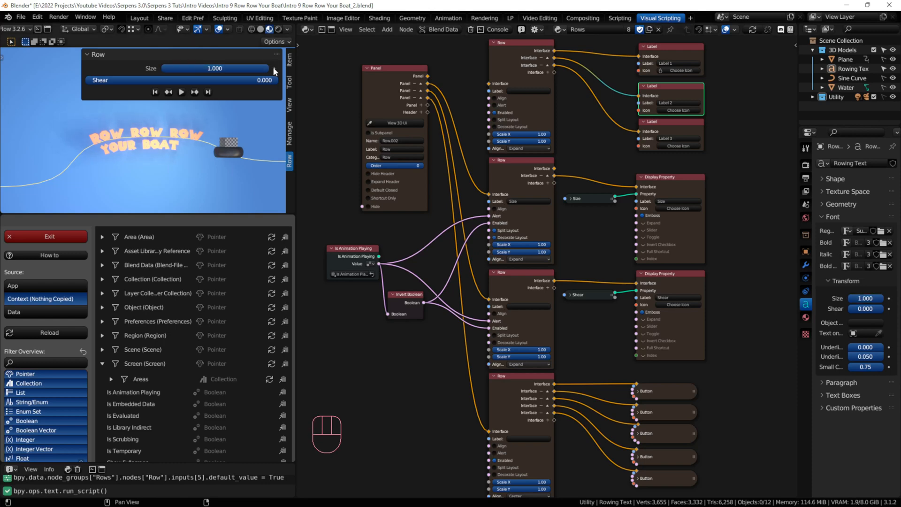
{"action": "mouse_move", "coordinate": [280, 73]}
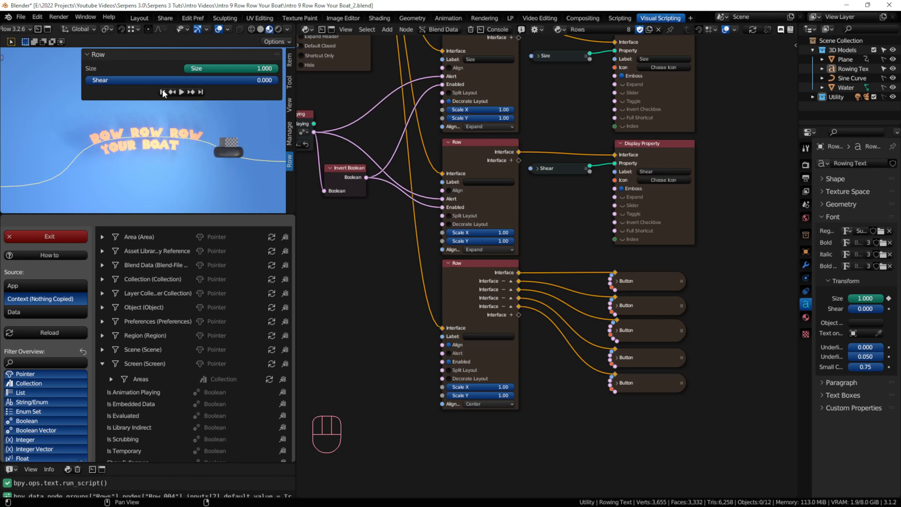
{"action": "mouse_move", "coordinate": [245, 96]}
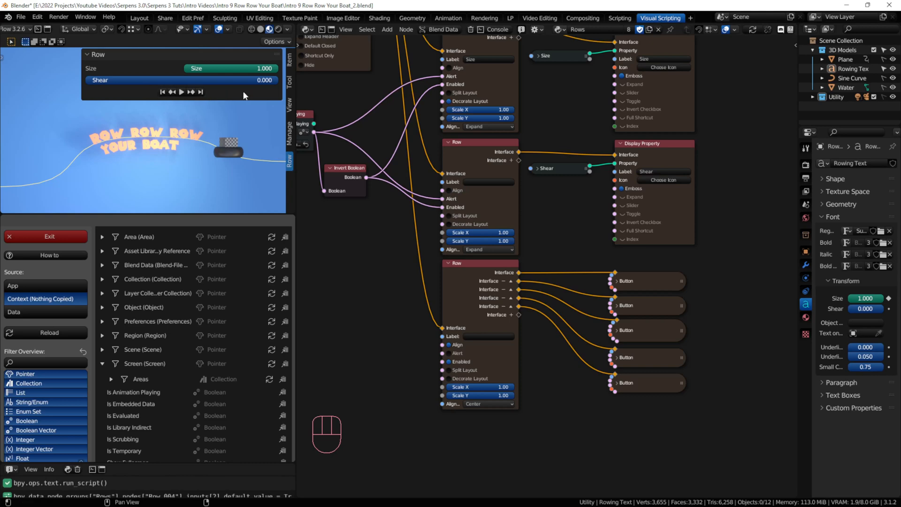
{"action": "mouse_move", "coordinate": [172, 92]}
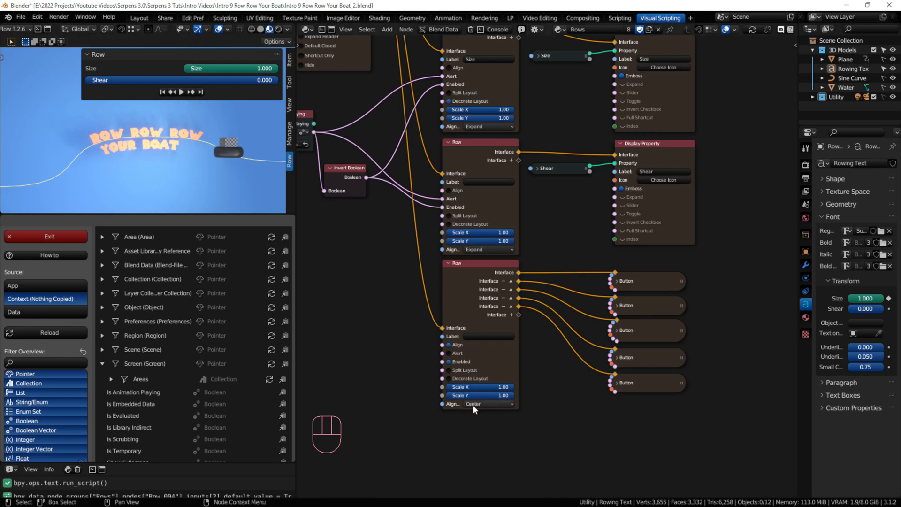
- Set the playback Row node's Scale X to 3 and raise its Scale Y
{"action": "left_click", "coordinate": [479, 386]}
{"action": "type", "text": "3"}
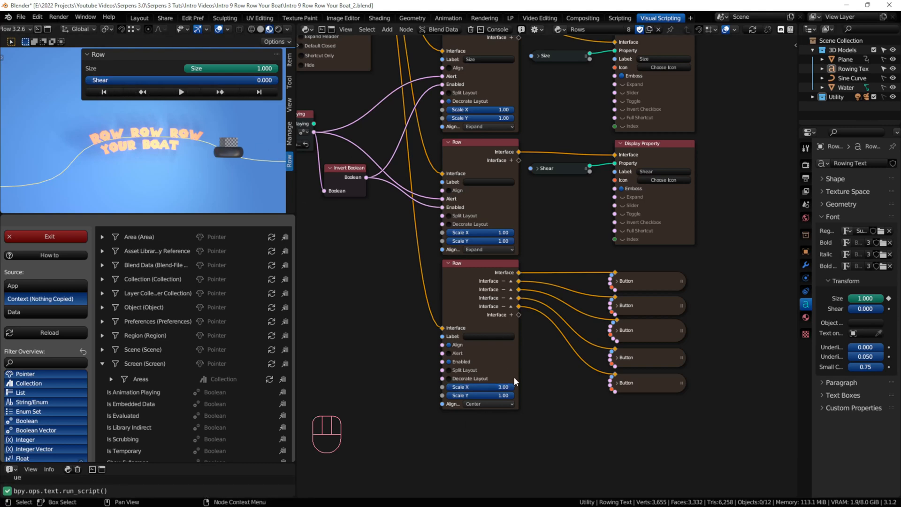
{"action": "double_click", "coordinate": [480, 395]}
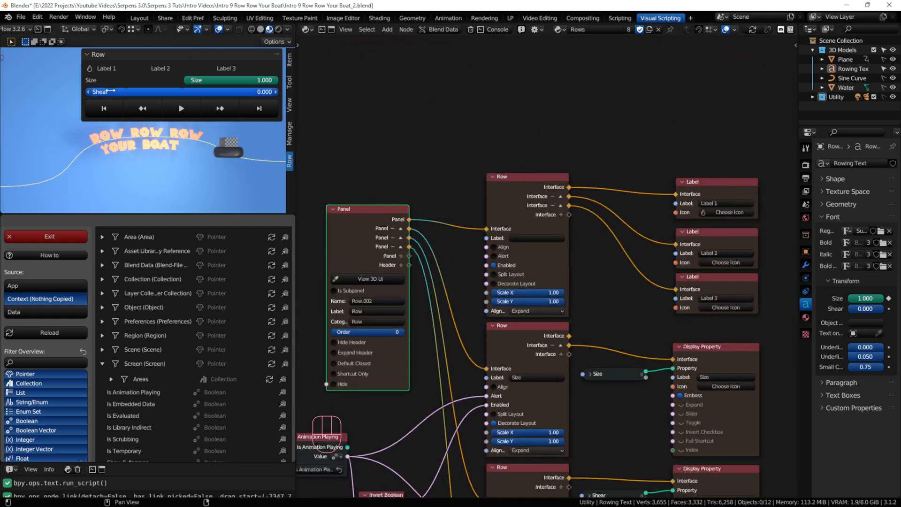
{"action": "left_click", "coordinate": [535, 310]}
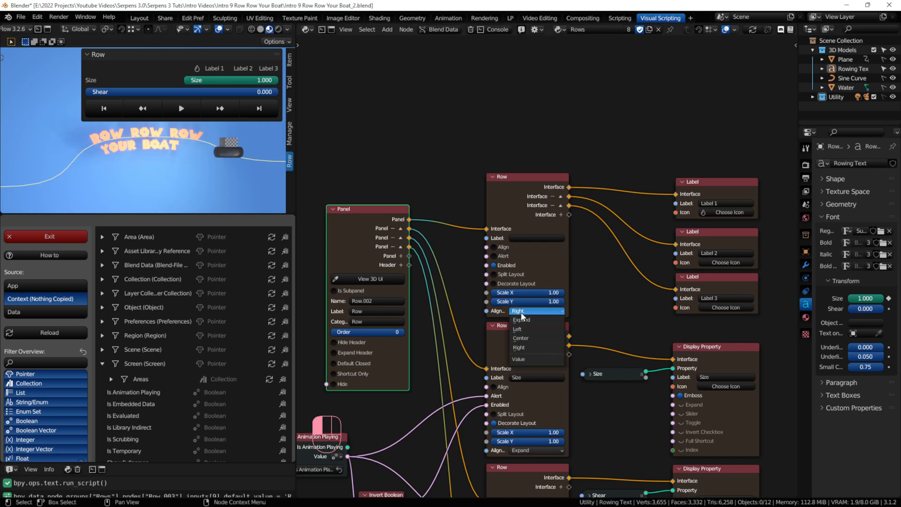
{"action": "left_click", "coordinate": [520, 319]}
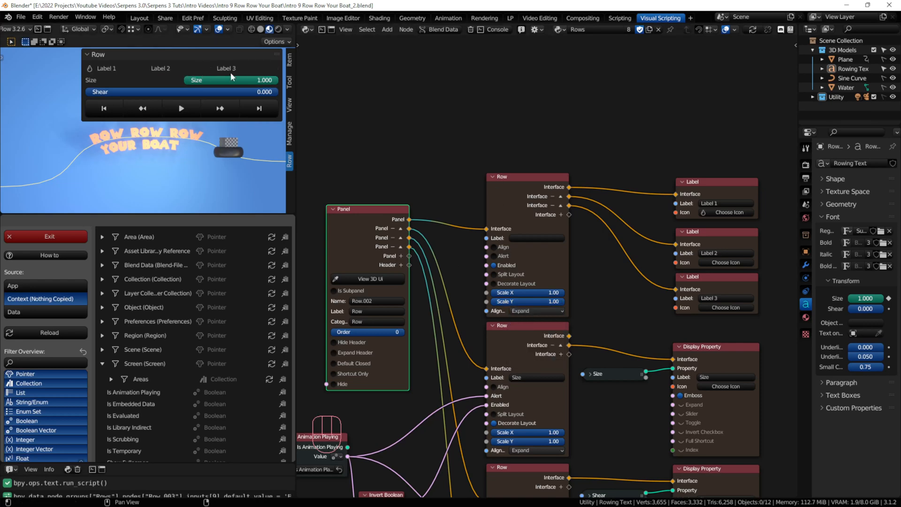